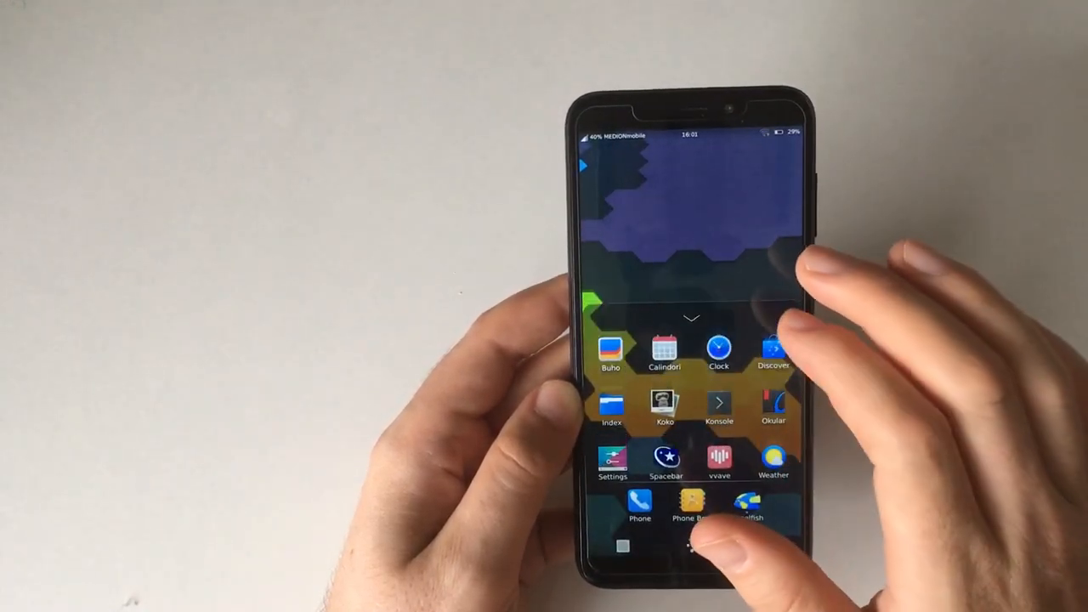
Launch the Clock app from the installed apps list.
{"action": "left_click", "coordinate": [718, 350]}
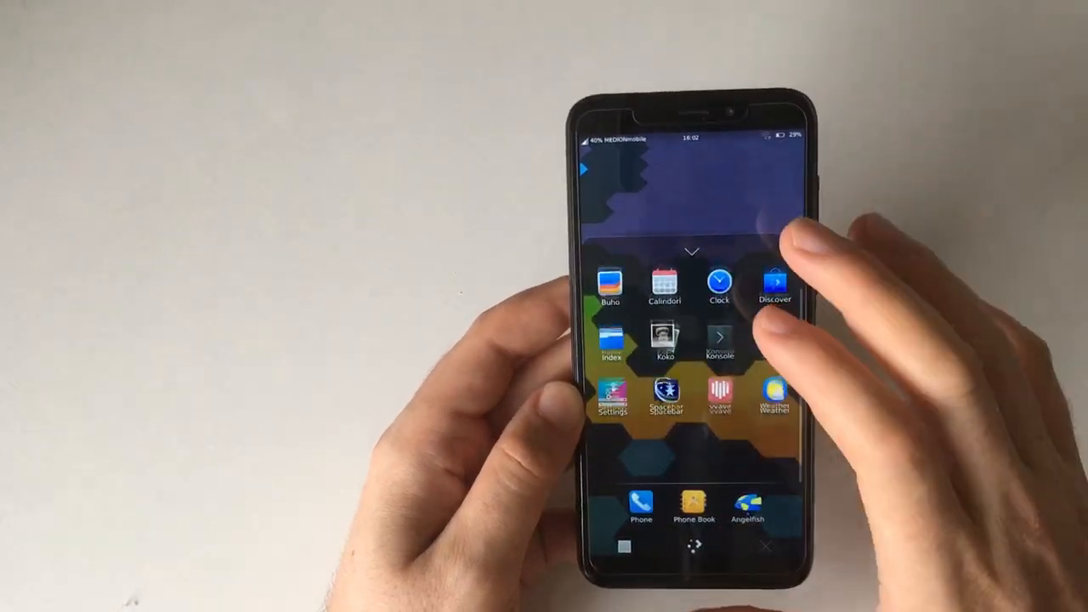
{"action": "scroll", "scroll_direction": "down", "scroll_amount": 3}
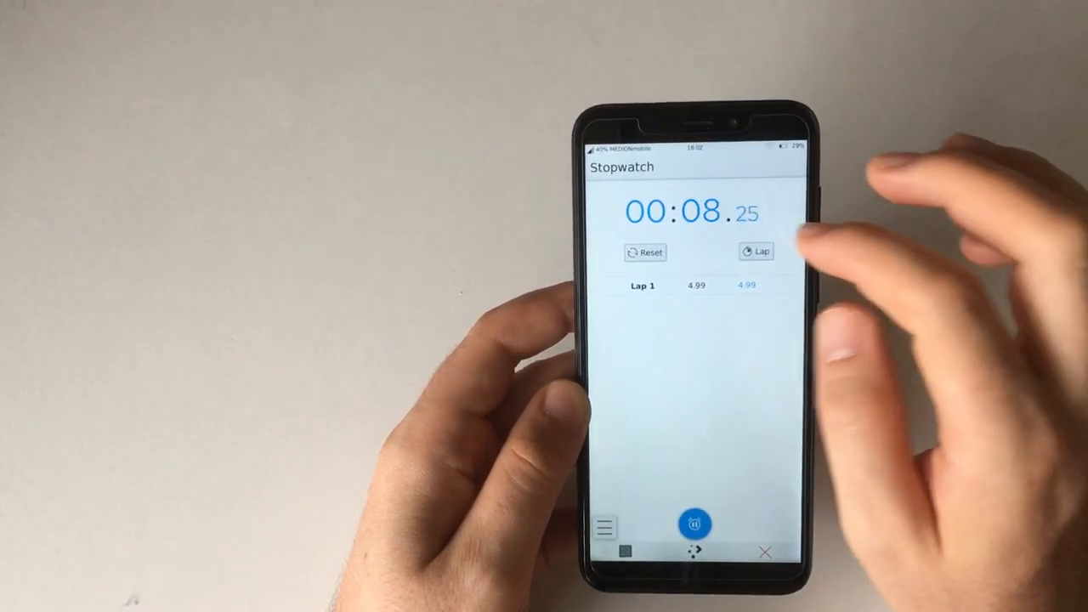
Start the Clock stopwatch and record a first lap time.
{"action": "left_click", "coordinate": [756, 251]}
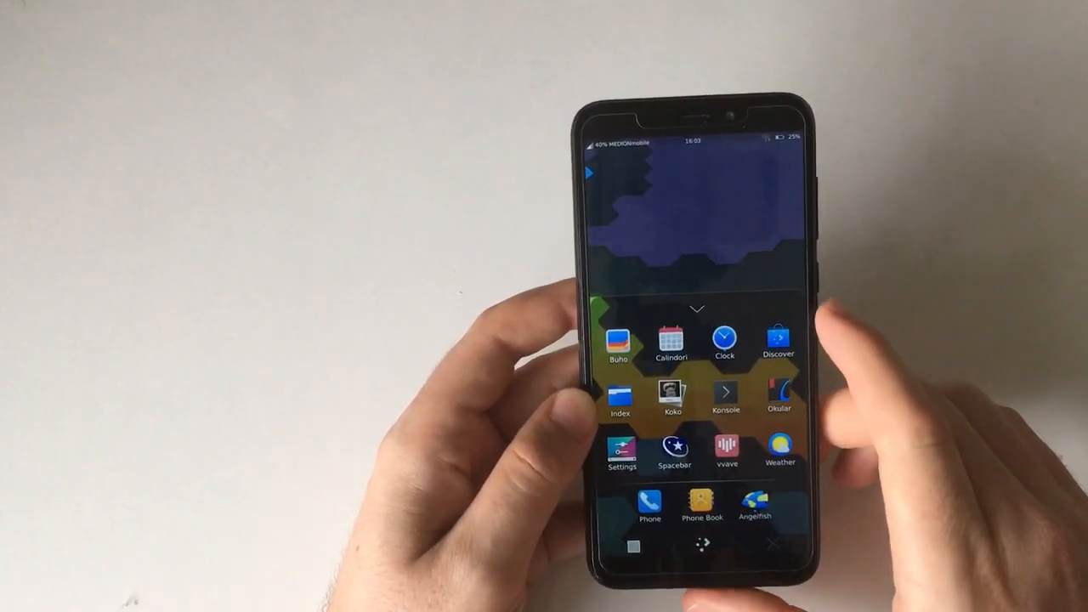
Open Konsole from the app drawer to reach a shell prompt.
{"action": "left_click", "coordinate": [673, 397]}
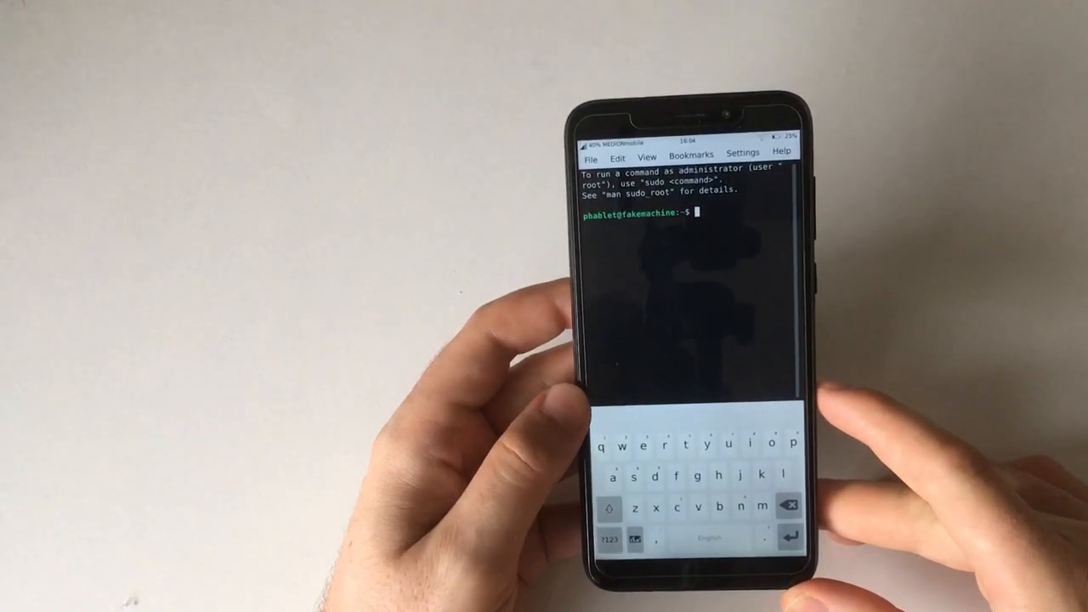
{"action": "left_click", "coordinate": [591, 159]}
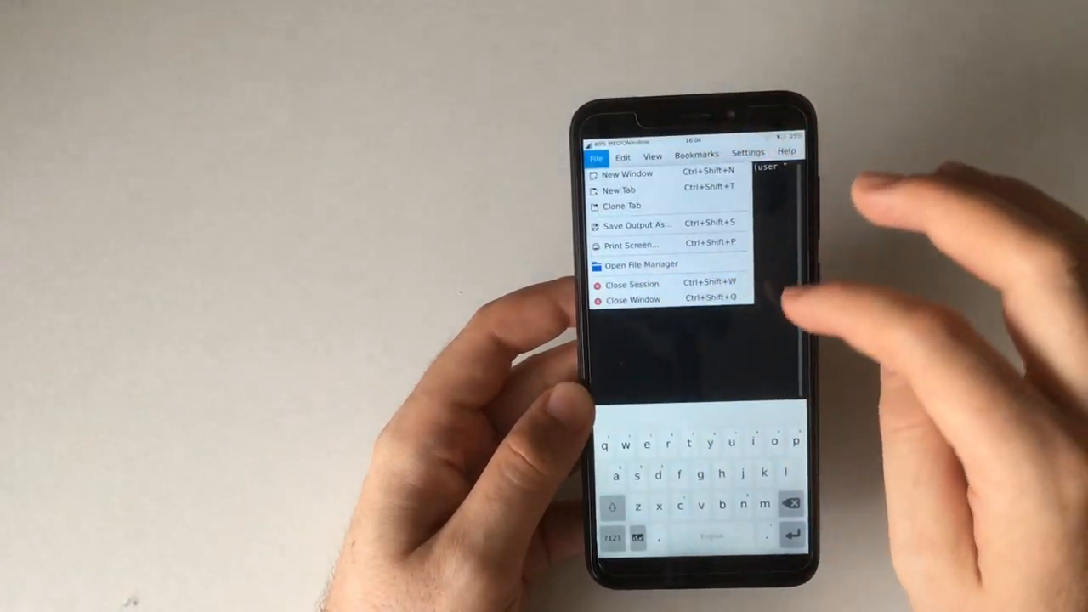
{"action": "left_click", "coordinate": [785, 151]}
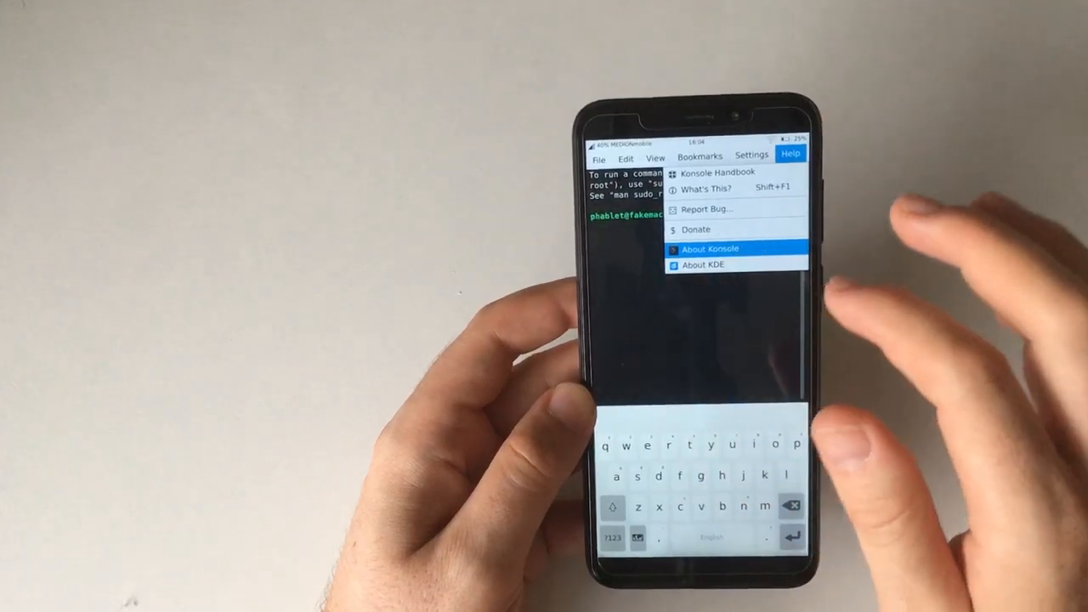
{"action": "left_click", "coordinate": [710, 248]}
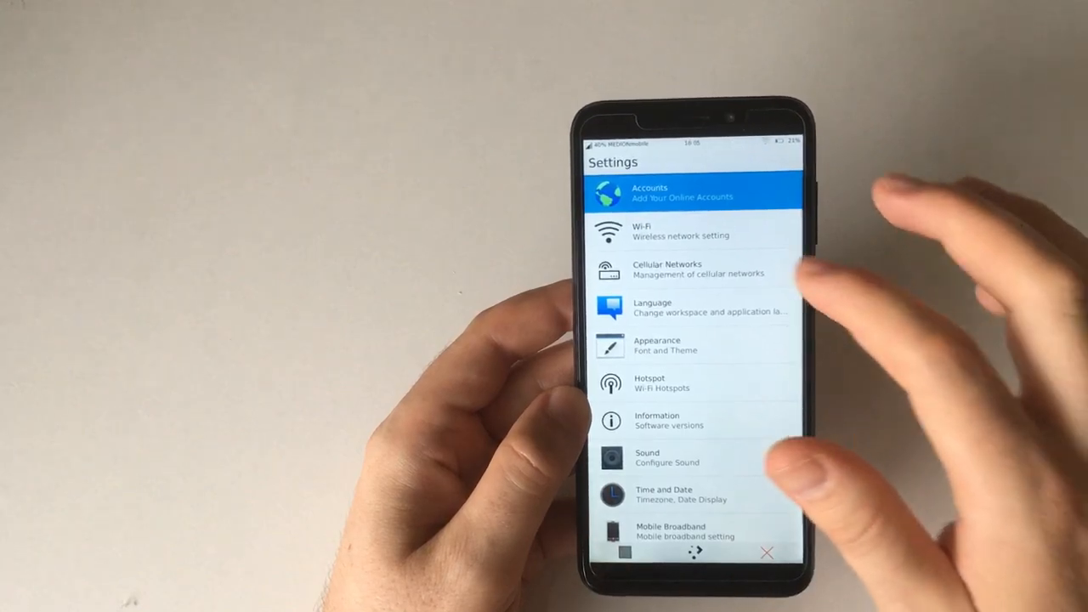
Launch Settings to show categories from Accounts and Wi-Fi to Mobile Broadband.
{"action": "left_click", "coordinate": [698, 232]}
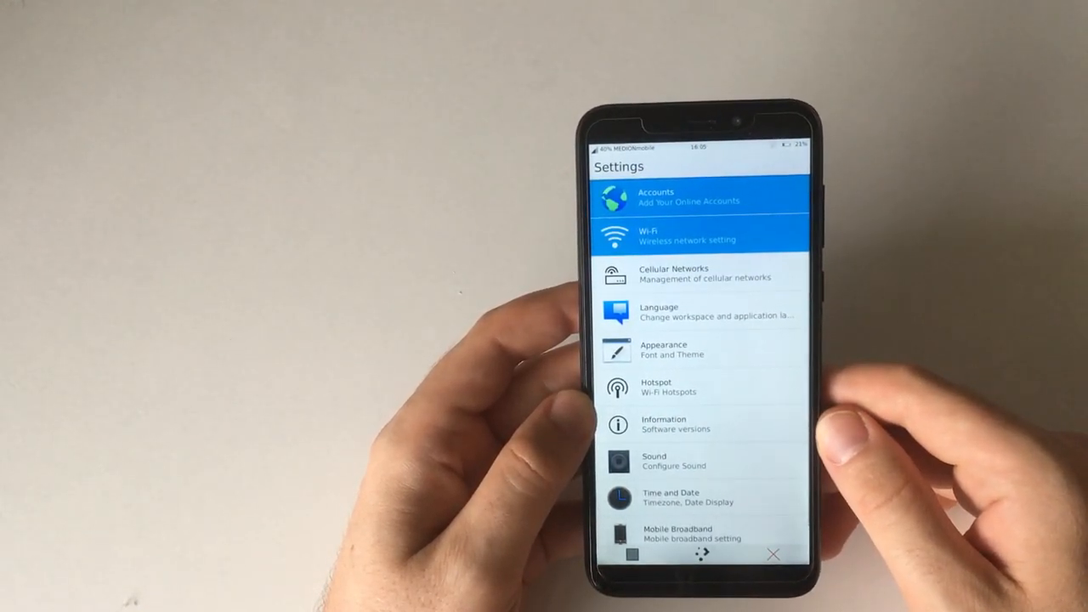
Open Wi-Fi settings and type 'net' as the first network's password.
{"action": "left_click", "coordinate": [700, 234]}
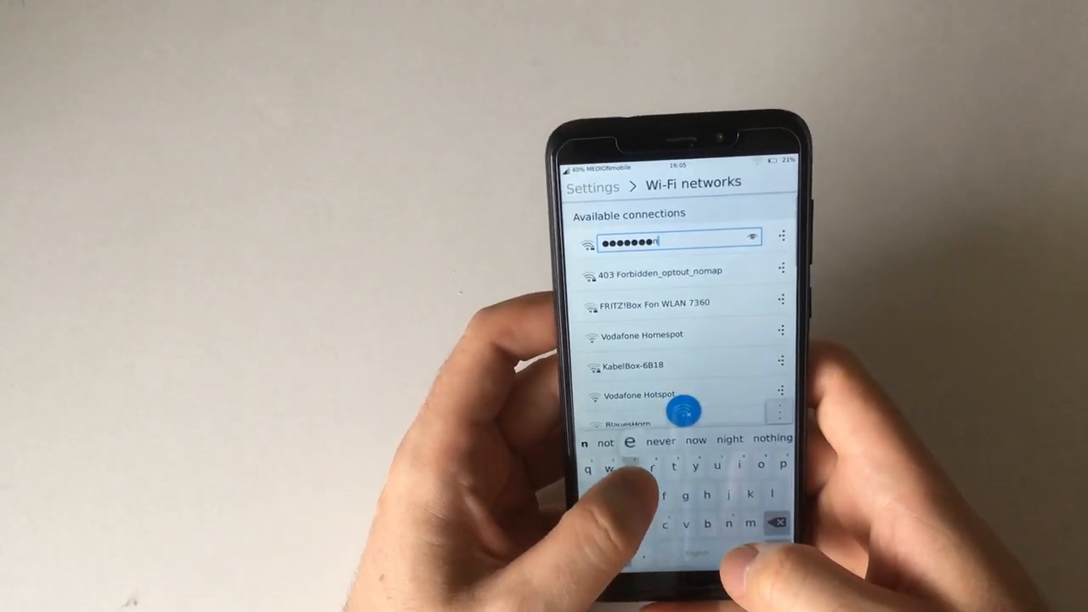
{"action": "type", "text": "net"}
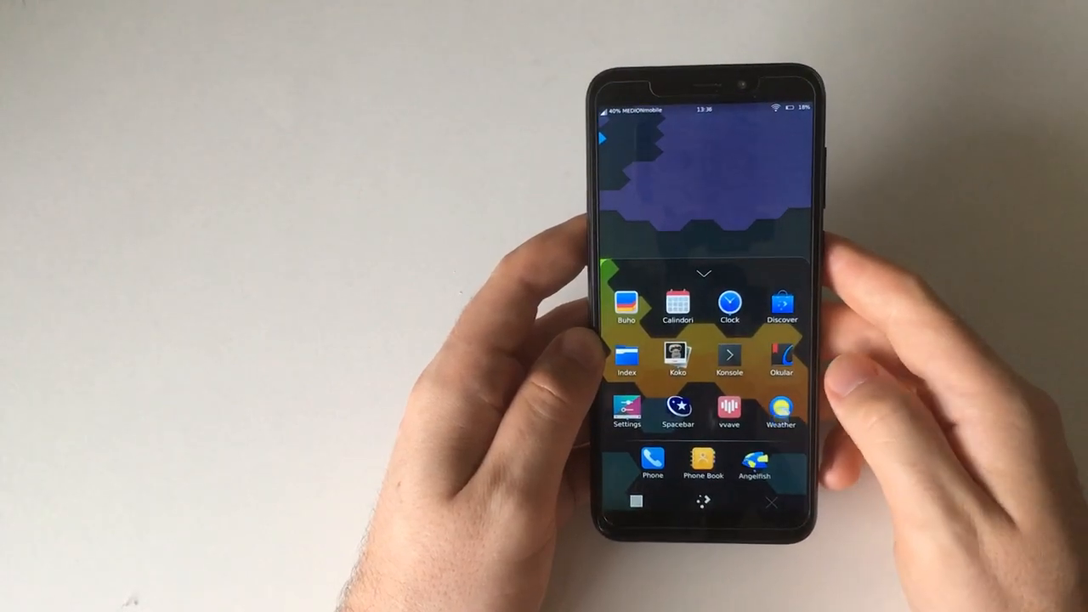
Open the Weather app to show Munich's heavy rain and forecasts.
{"action": "left_click", "coordinate": [780, 411]}
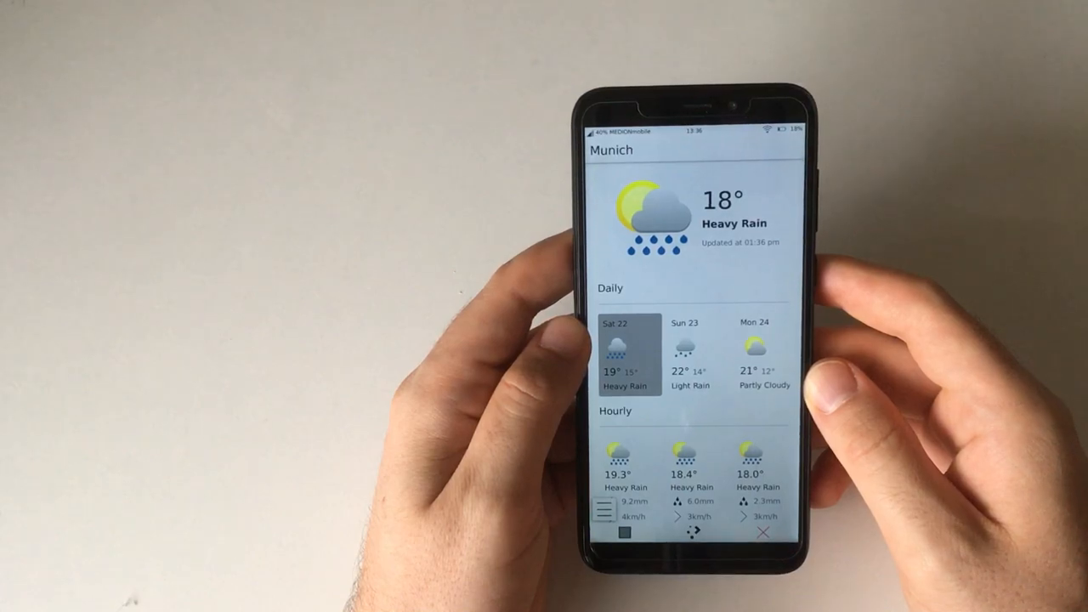
Scroll the Munich forecast, then bring up the task switcher.
{"action": "scroll", "scroll_direction": "down", "scroll_amount": 3}
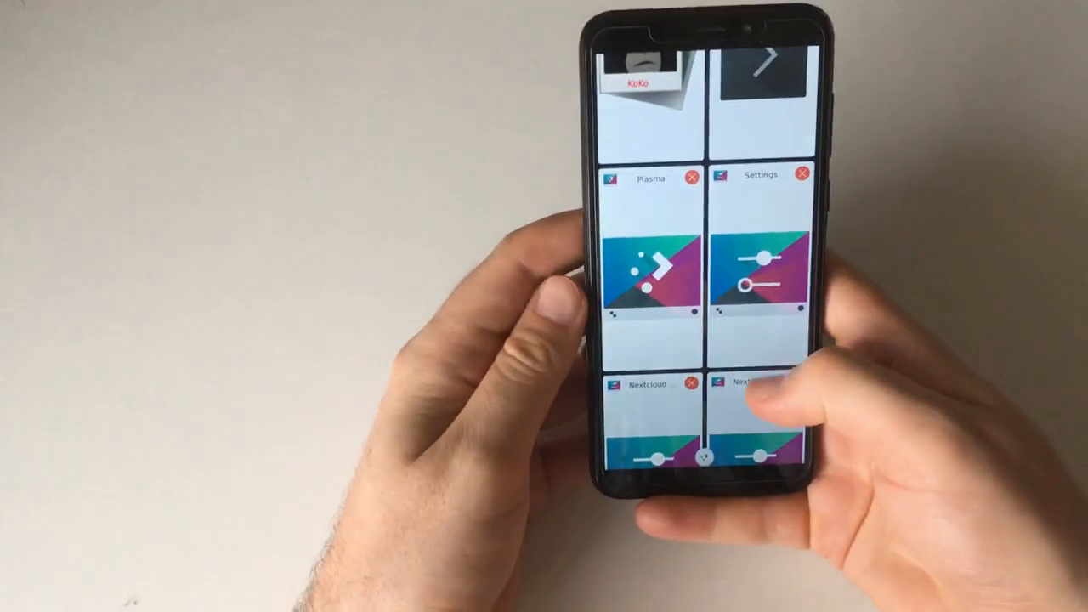
Scroll the task switcher, close it, and open the app drawer.
{"action": "scroll", "scroll_direction": "down", "scroll_amount": 3}
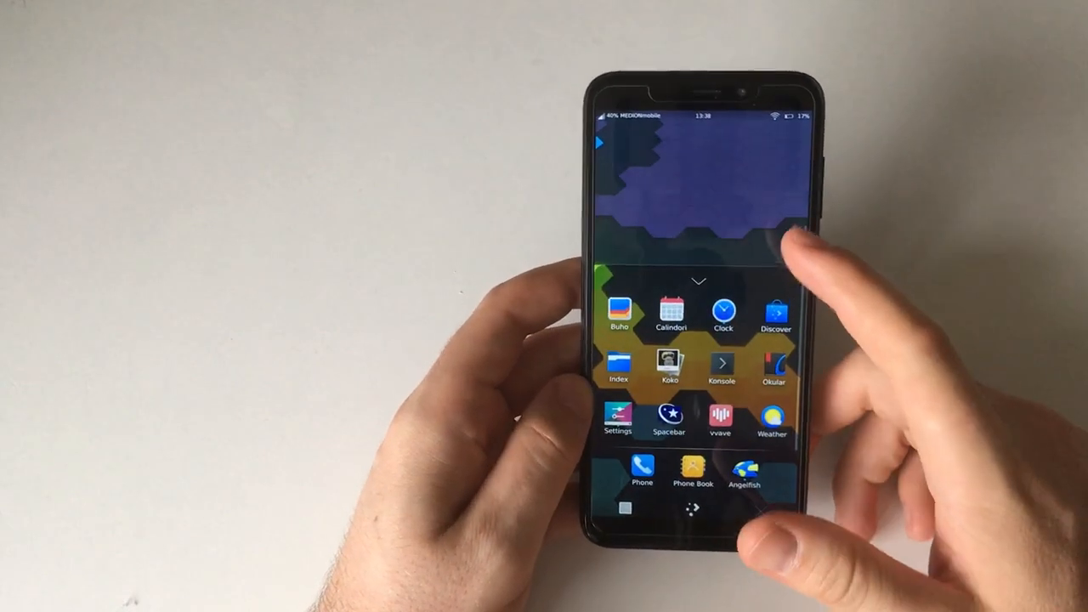
Close the app drawer and show the Restart / Shut down / Cancel menu.
{"action": "left_click", "coordinate": [773, 311]}
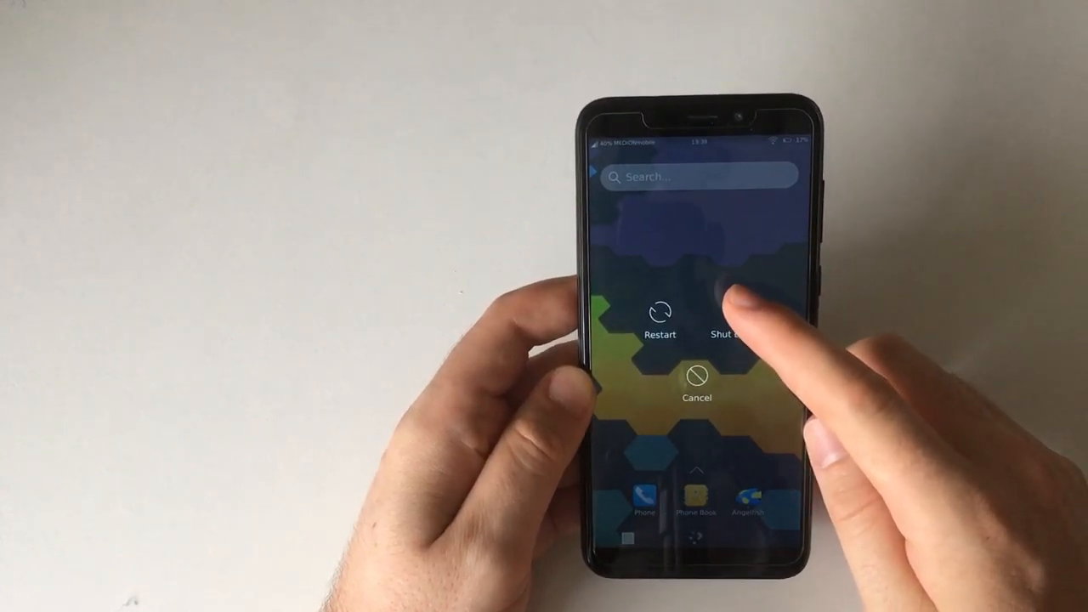
Cancel the shutdown menu, keeping the phone on at the home screen.
{"action": "left_click", "coordinate": [696, 387]}
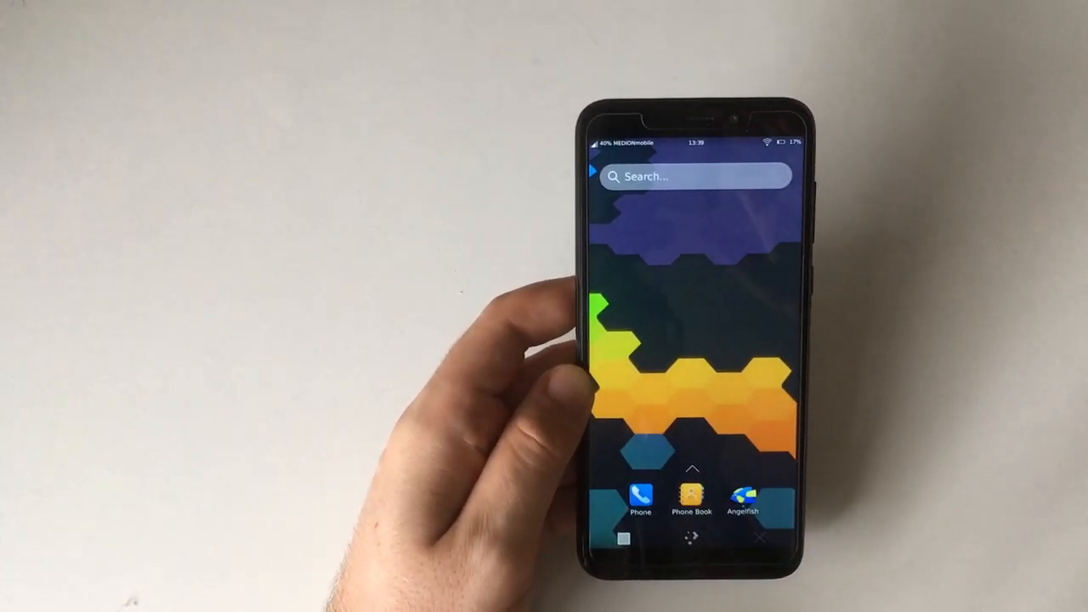